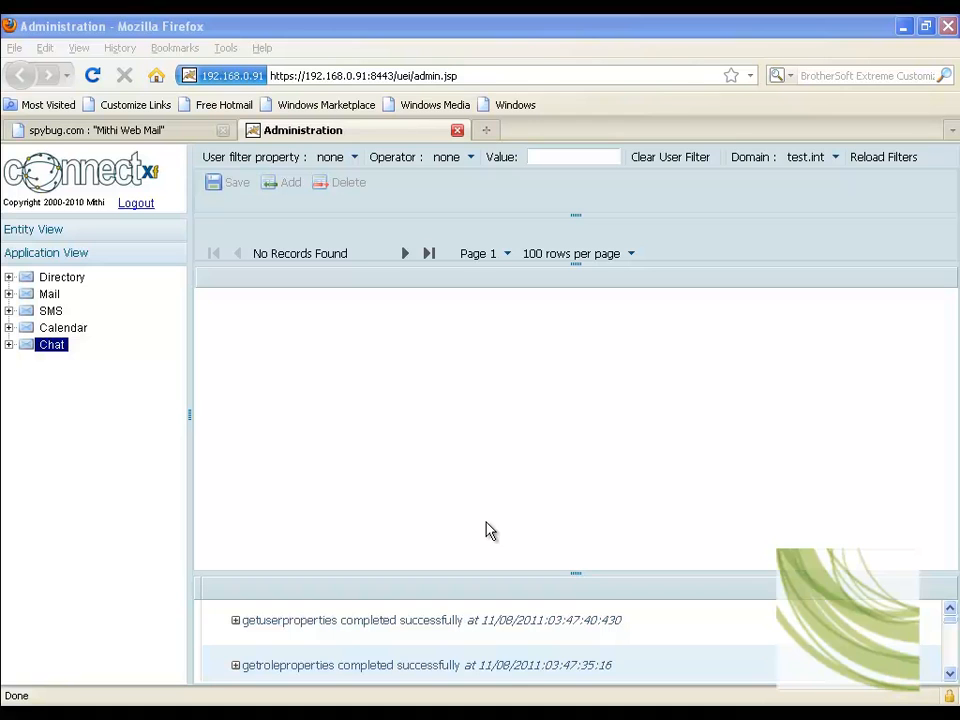
mouse_move(488, 526)
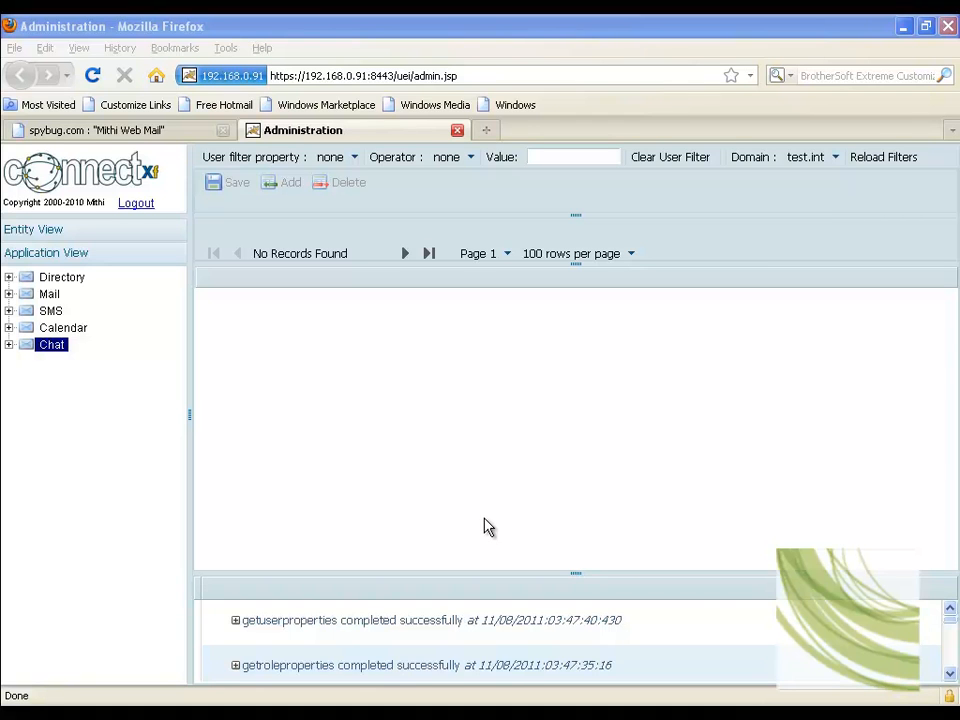
mouse_move(228, 438)
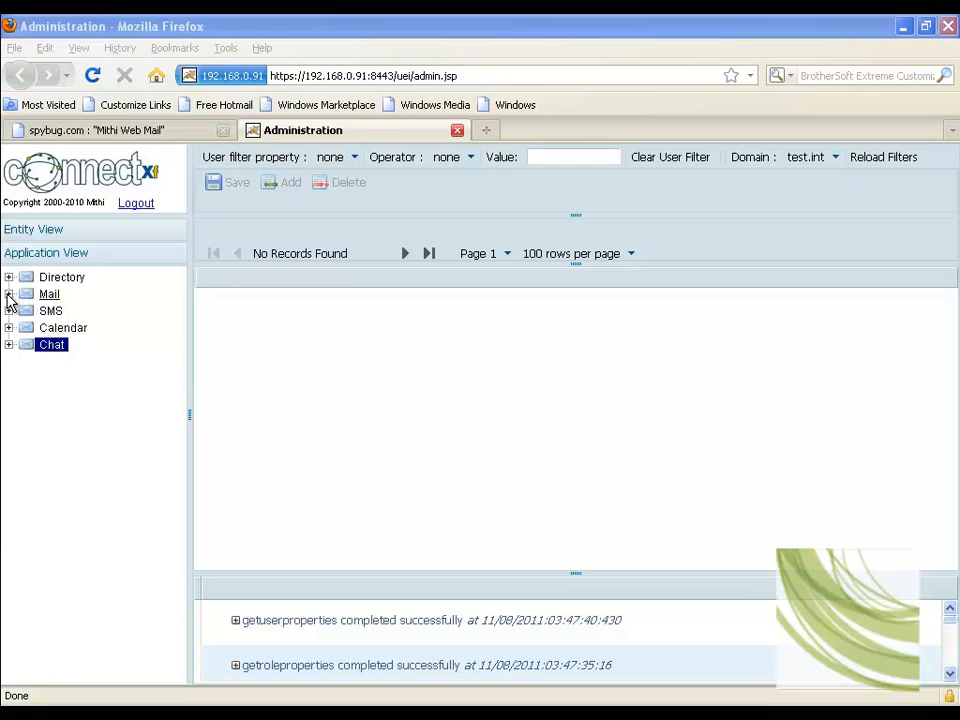
Show the per-user Spam Management grid under Mail for the test.int users
left_click(8, 292)
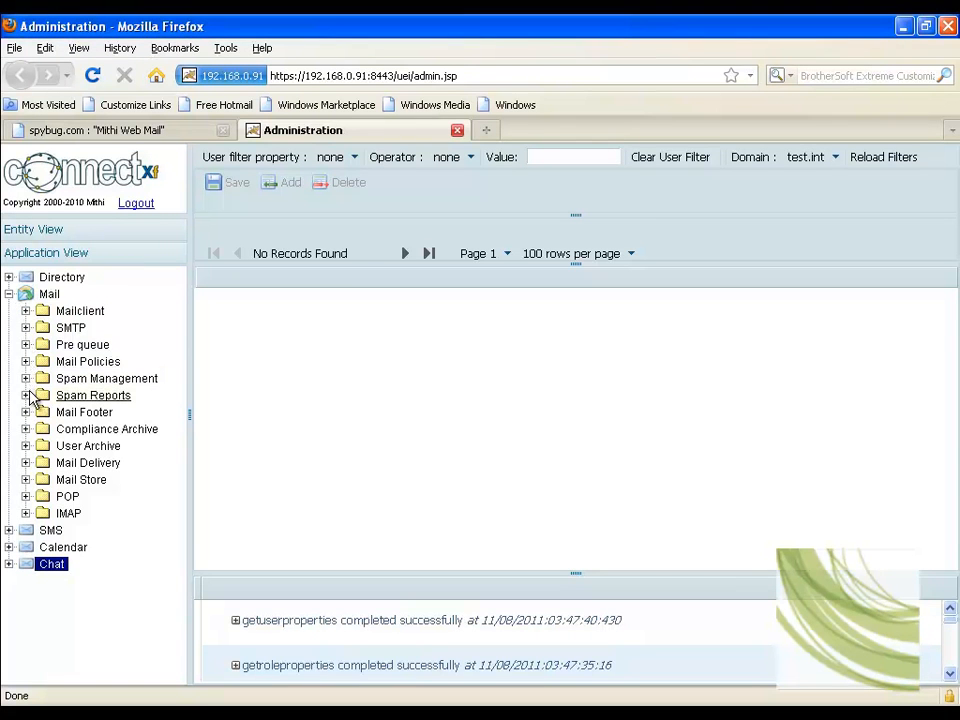
left_click(26, 378)
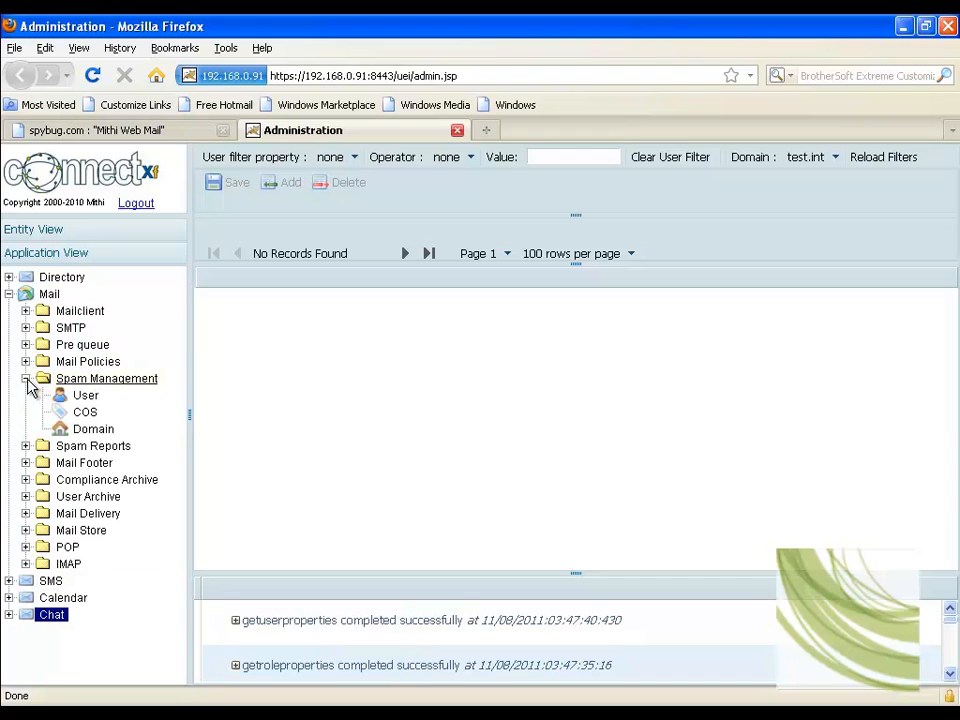
left_click(84, 394)
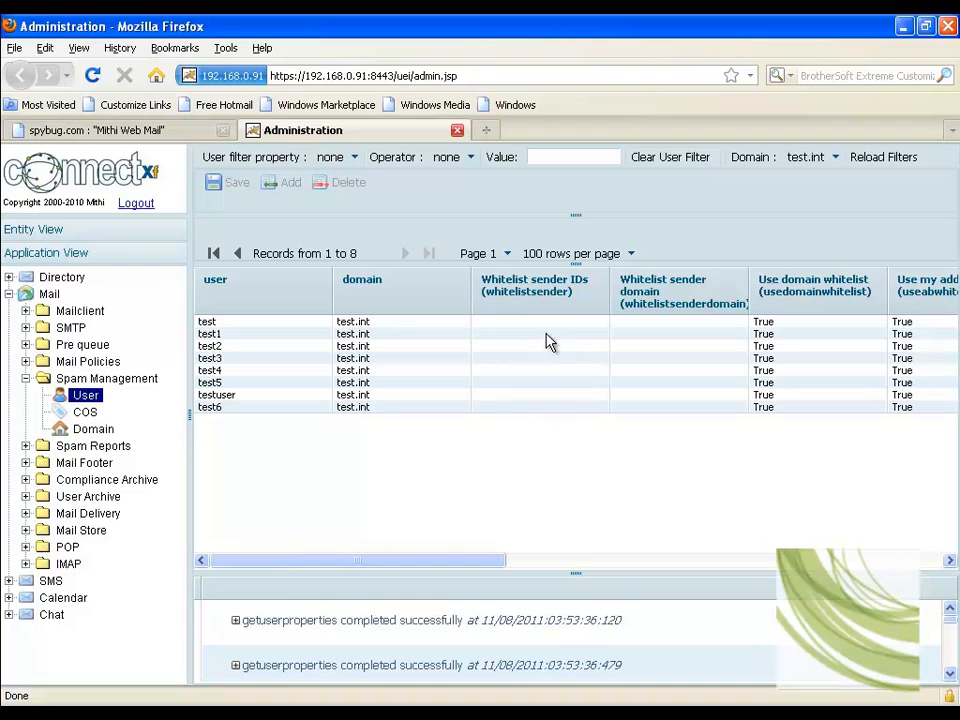
mouse_move(556, 328)
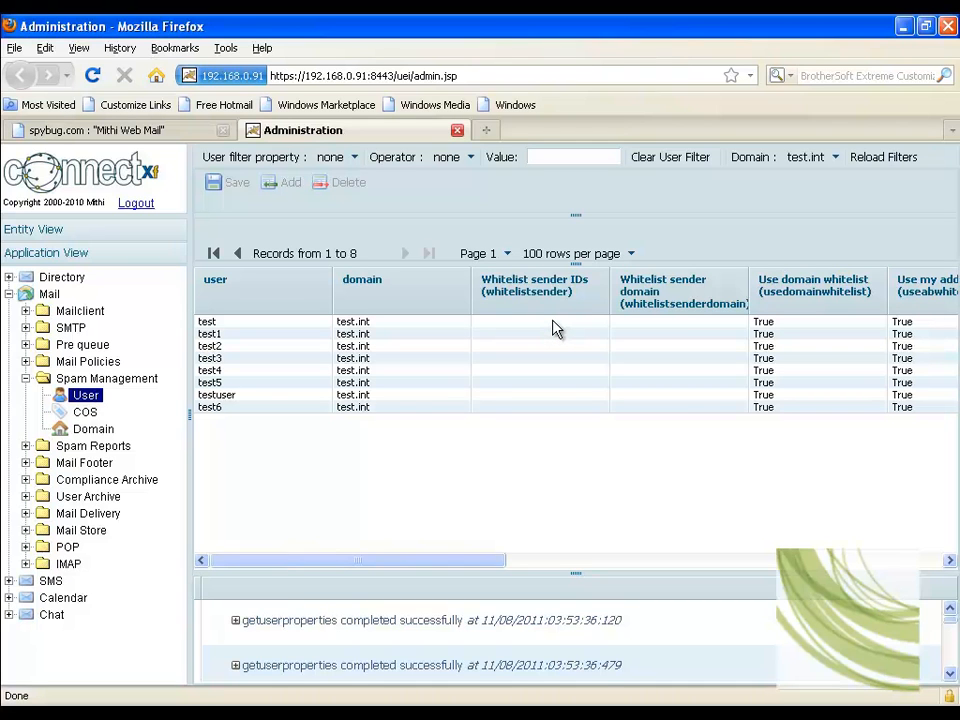
mouse_move(492, 588)
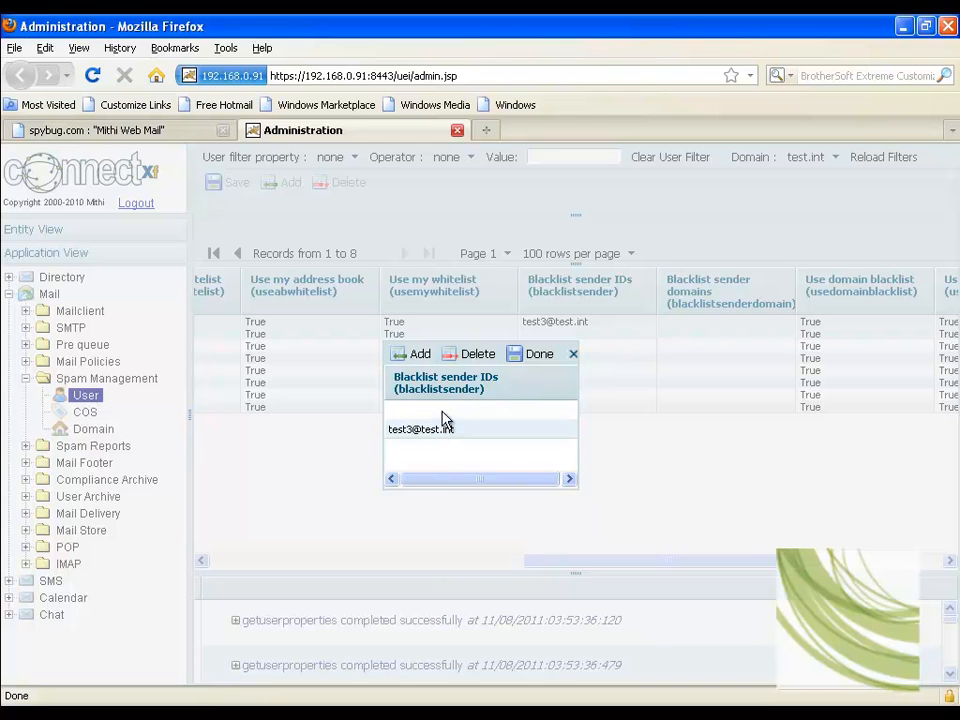
left_click(480, 410)
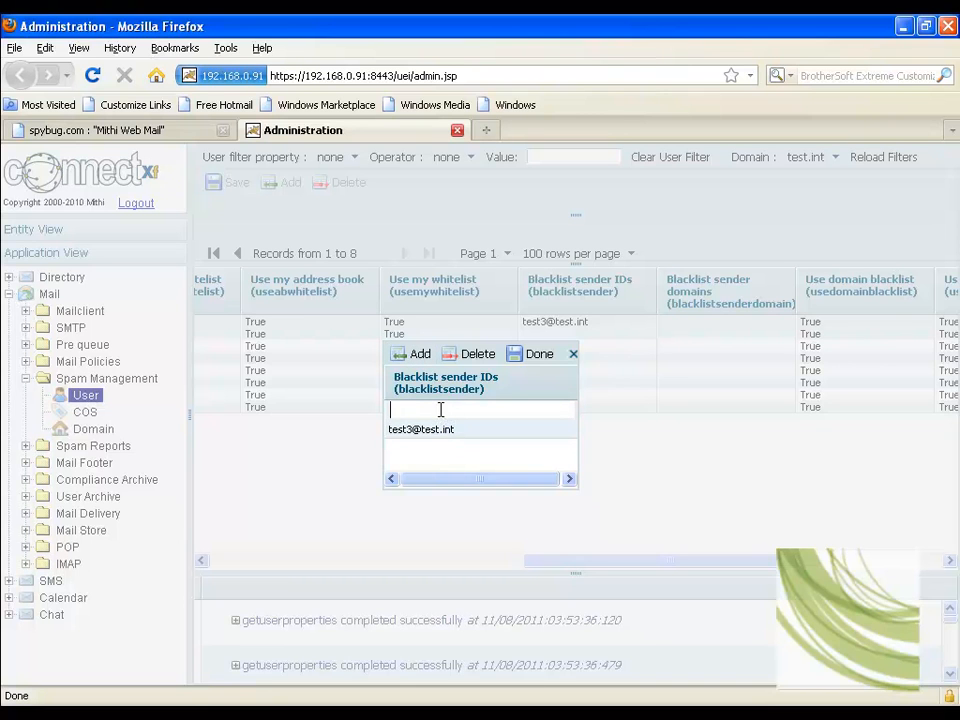
type("test")
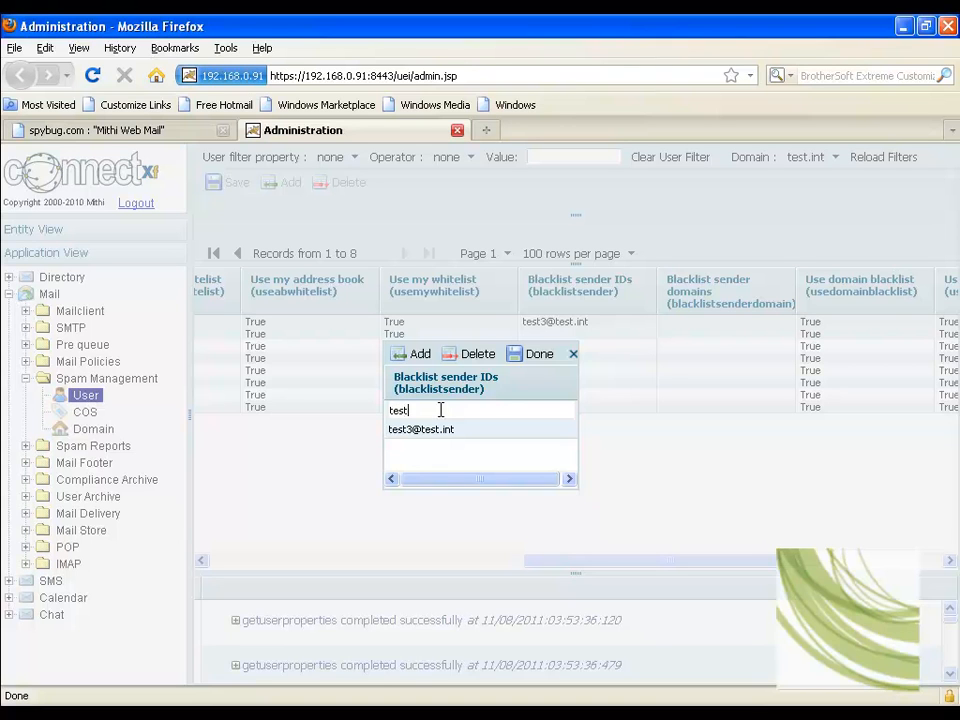
type("4")
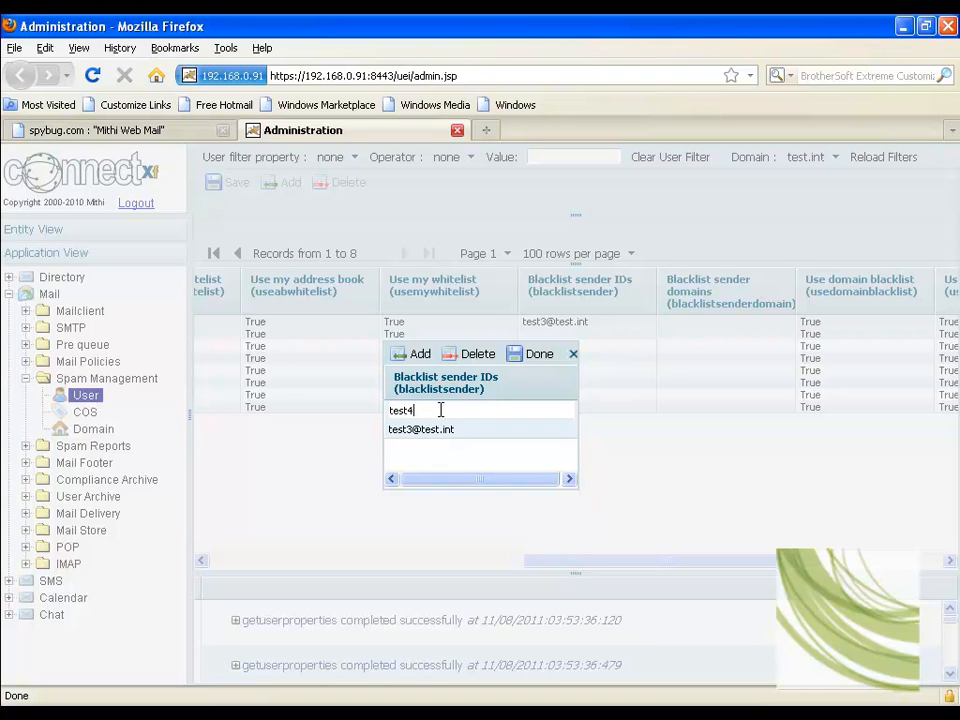
type("@")
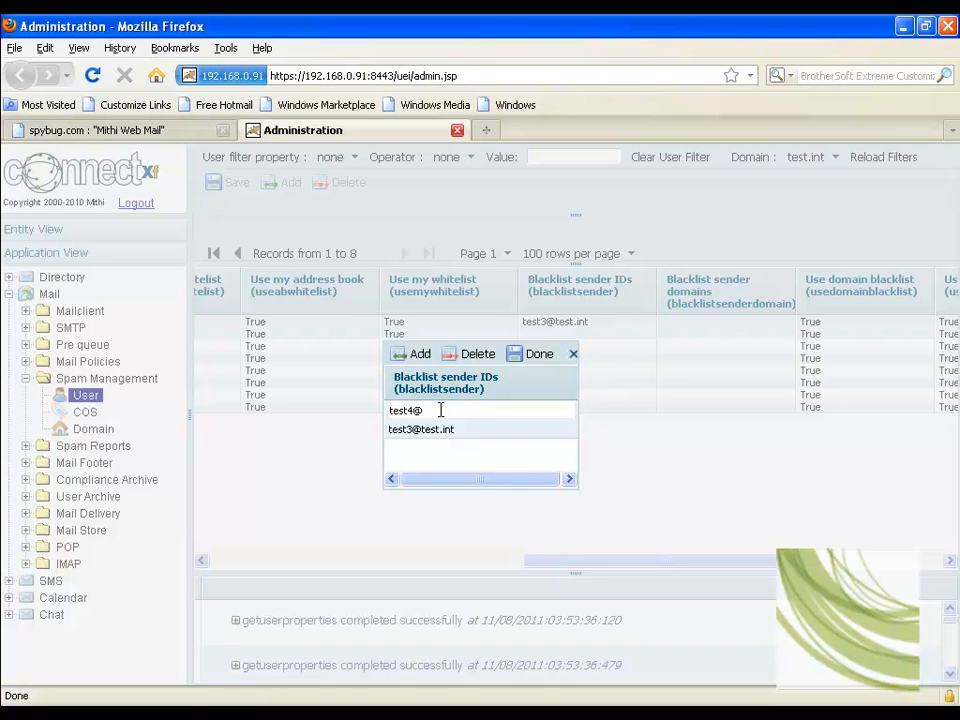
type("test")
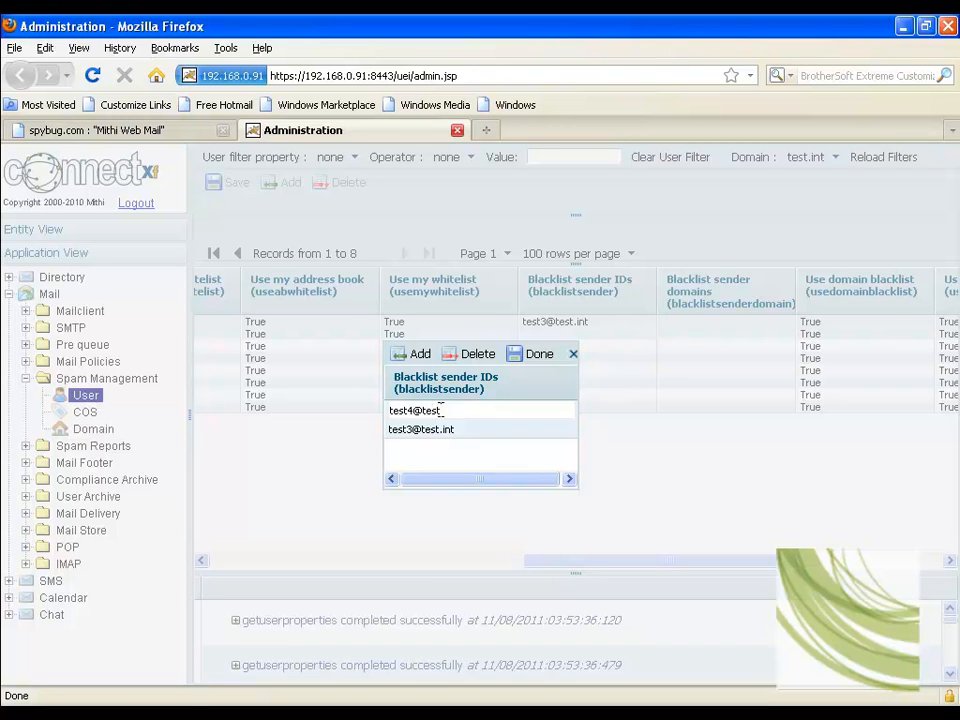
type(".int")
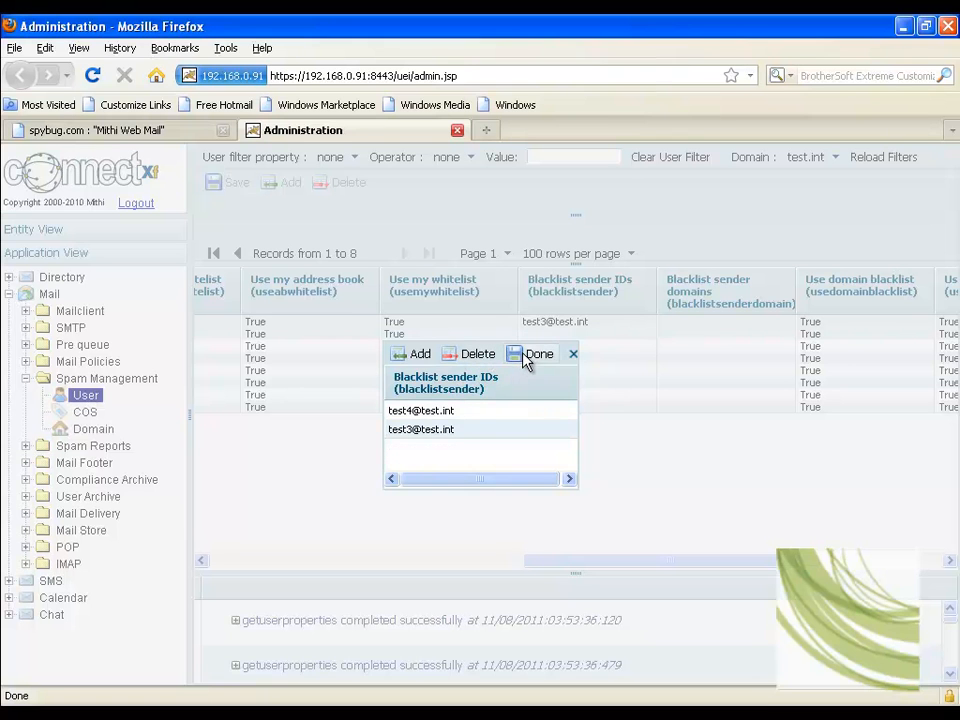
left_click(540, 352)
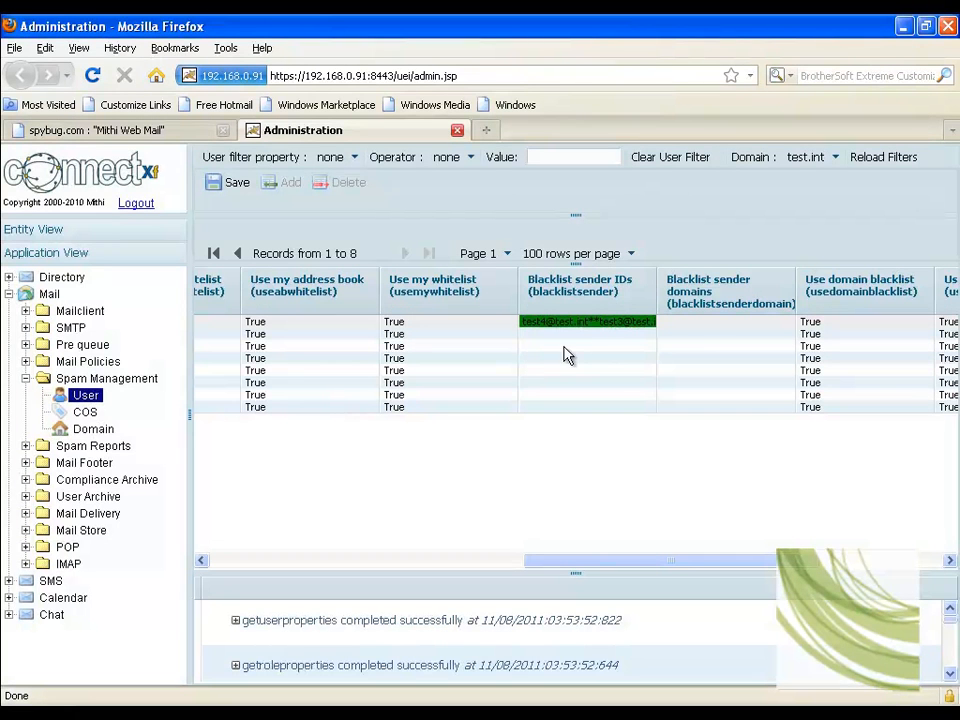
mouse_move(696, 328)
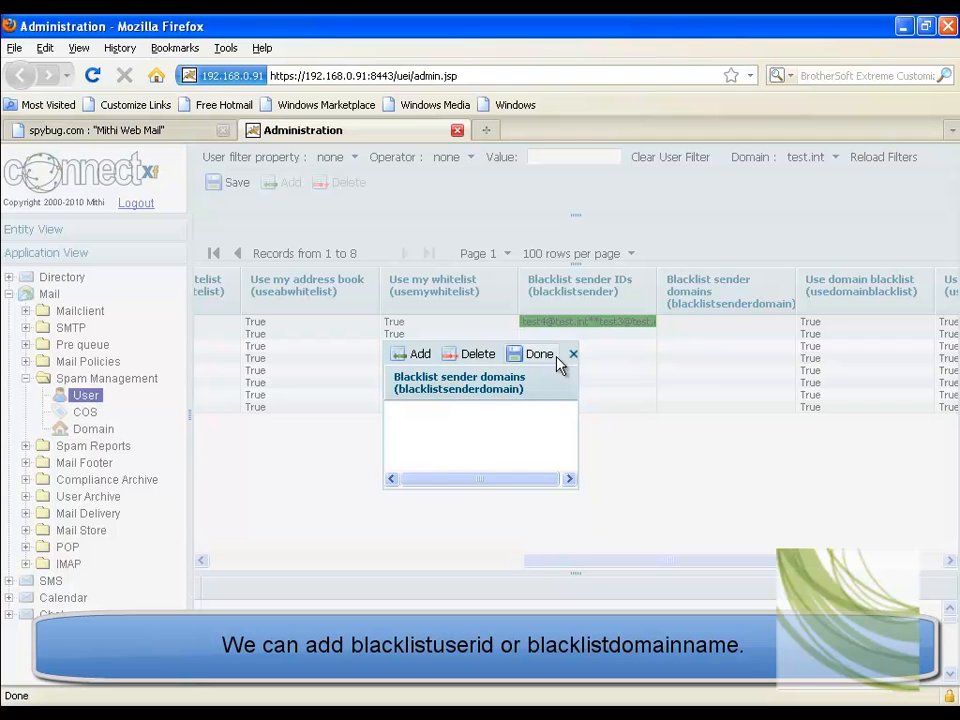
Dismiss the sender domains editor and save test's blacklisted sender IDs
left_click(540, 352)
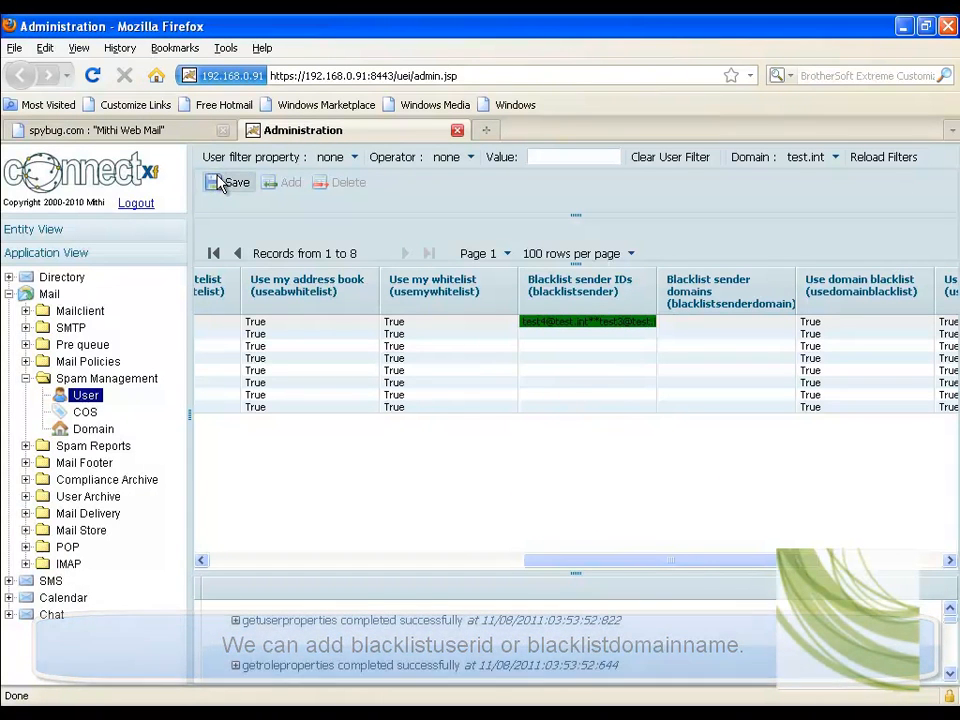
left_click(228, 182)
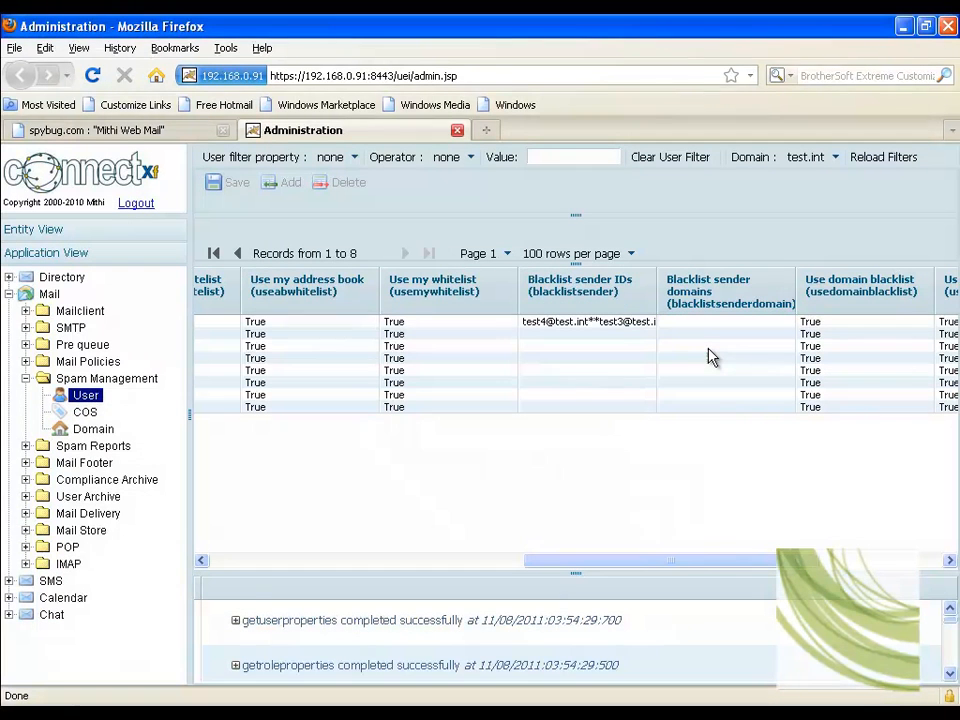
mouse_move(700, 324)
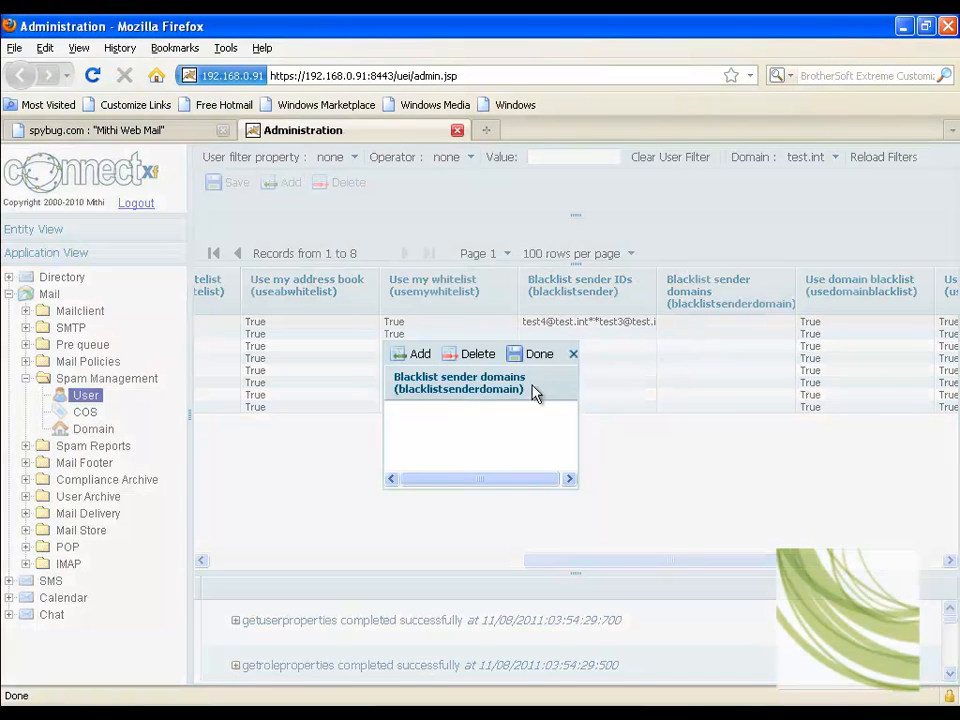
mouse_move(430, 398)
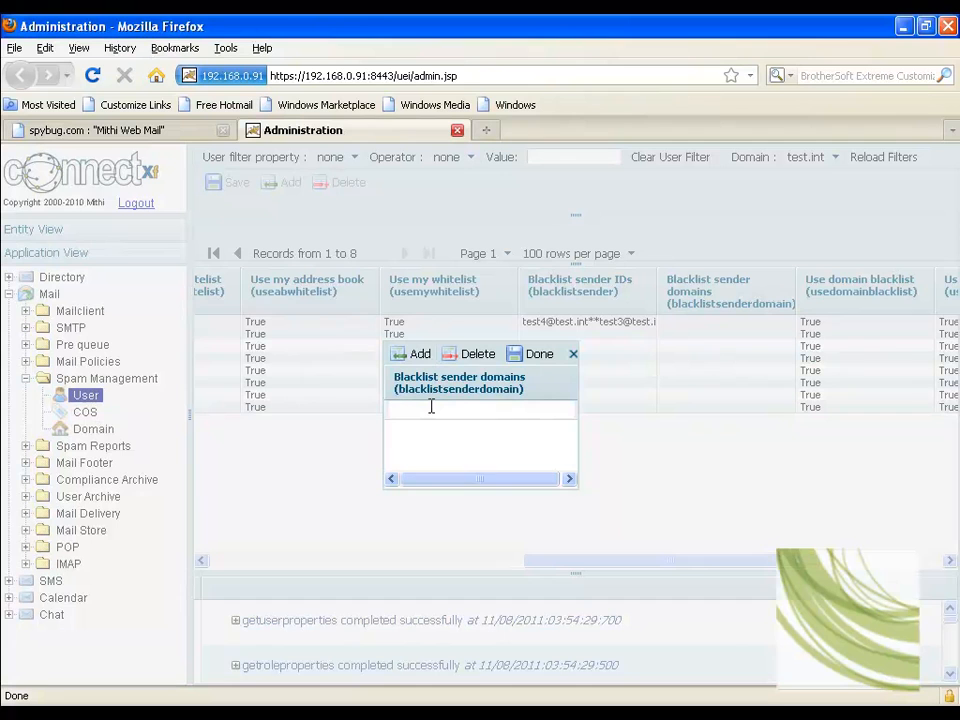
Enter 'test' as a new blacklisted sender domain entry for user test
type("test.int")
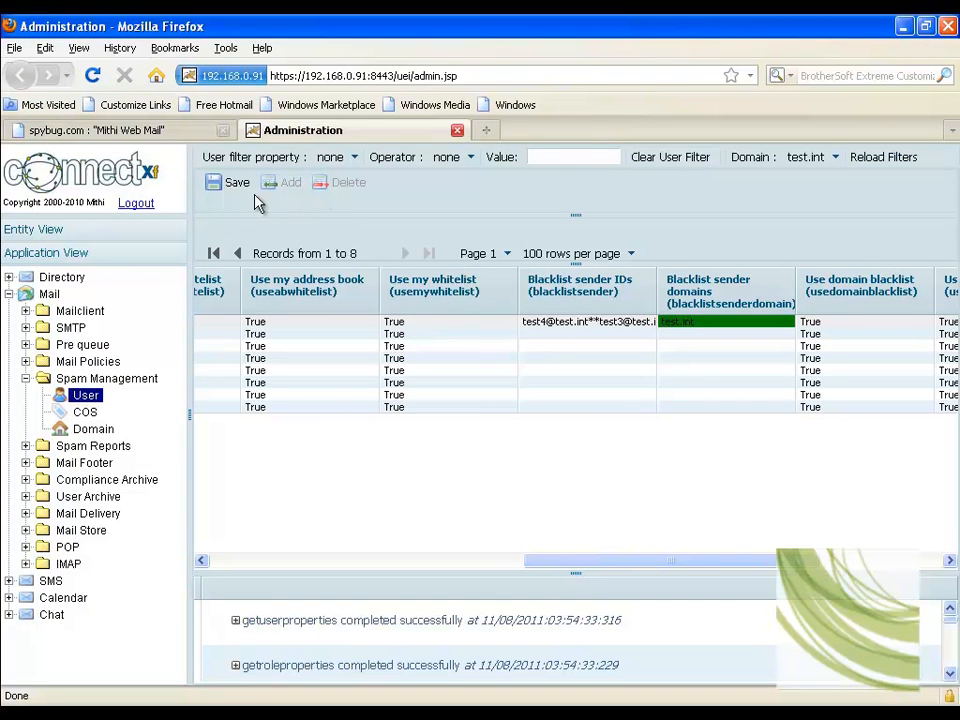
mouse_move(236, 182)
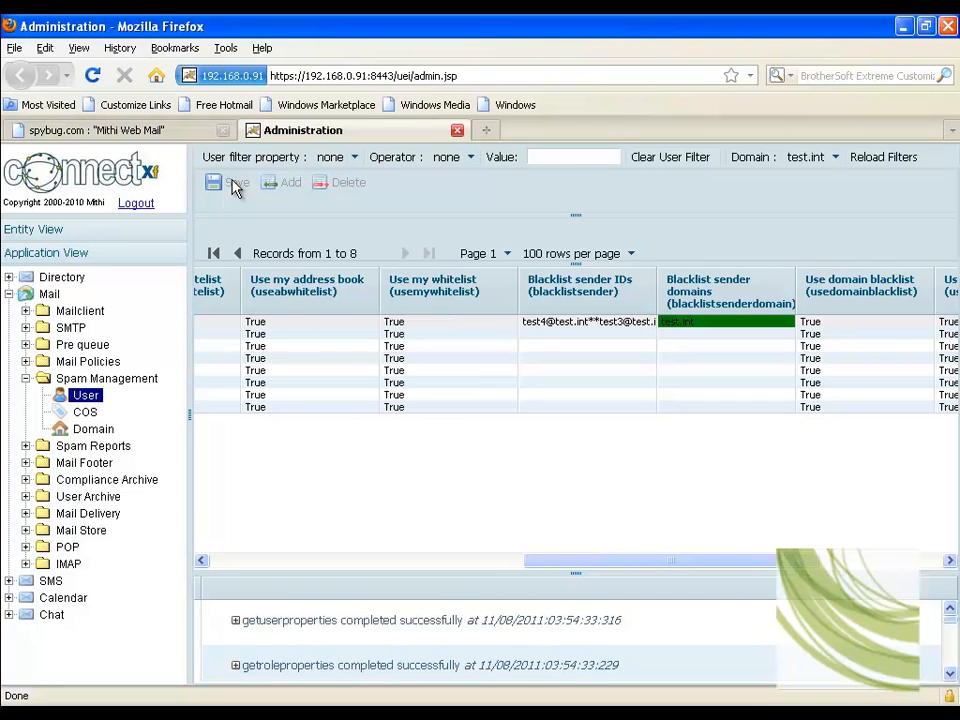
Save test.int as the blacklisted sender domain and reload the grid to confirm it
left_click(212, 182)
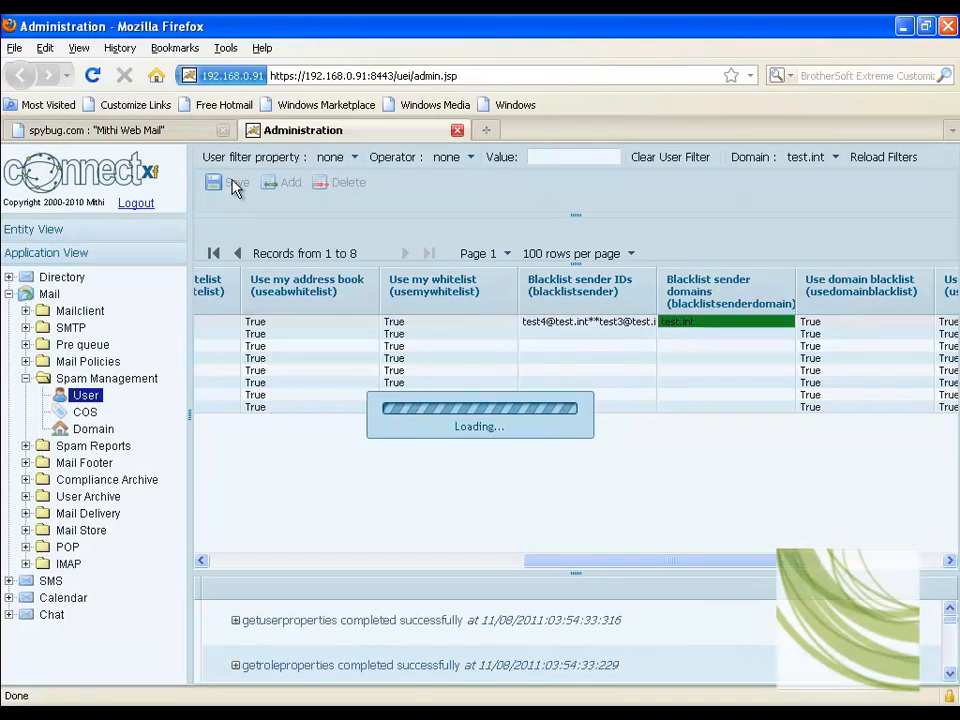
left_click(236, 182)
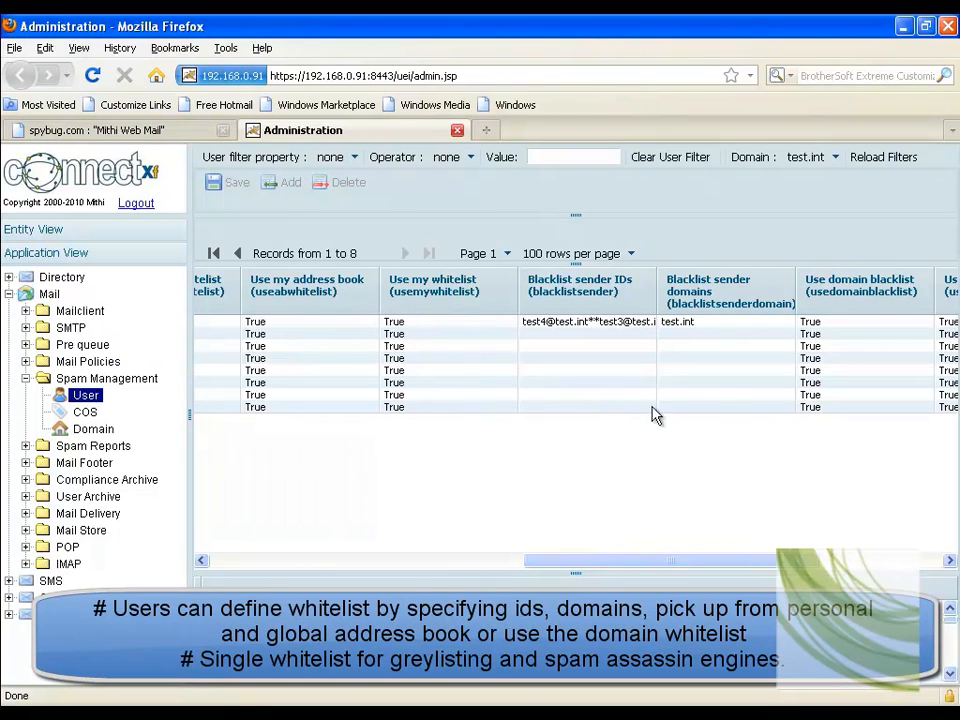
mouse_move(728, 384)
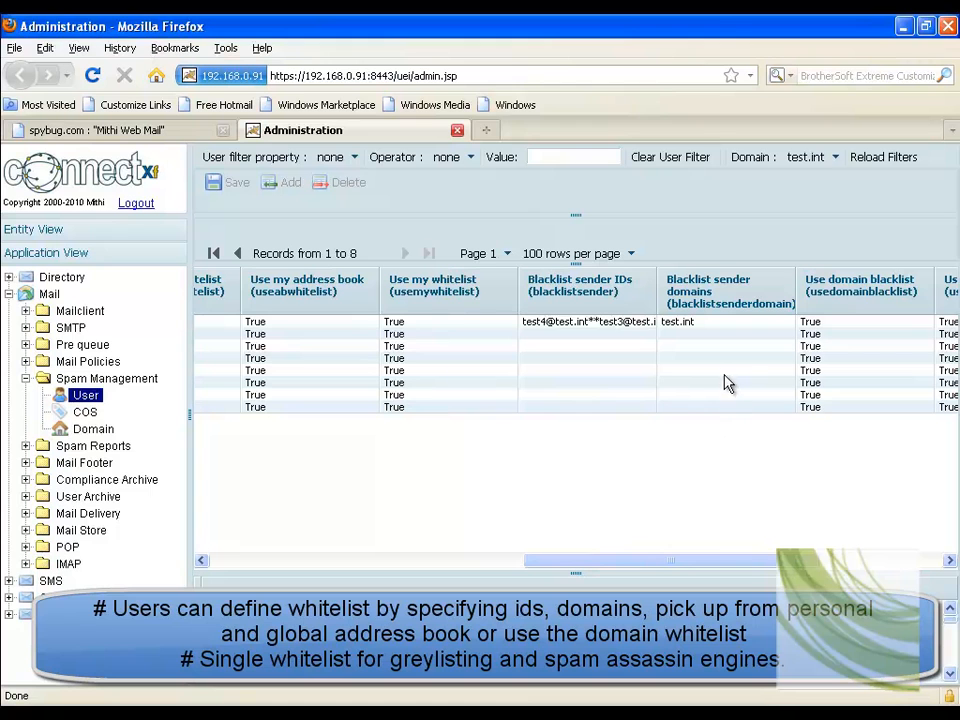
mouse_move(824, 164)
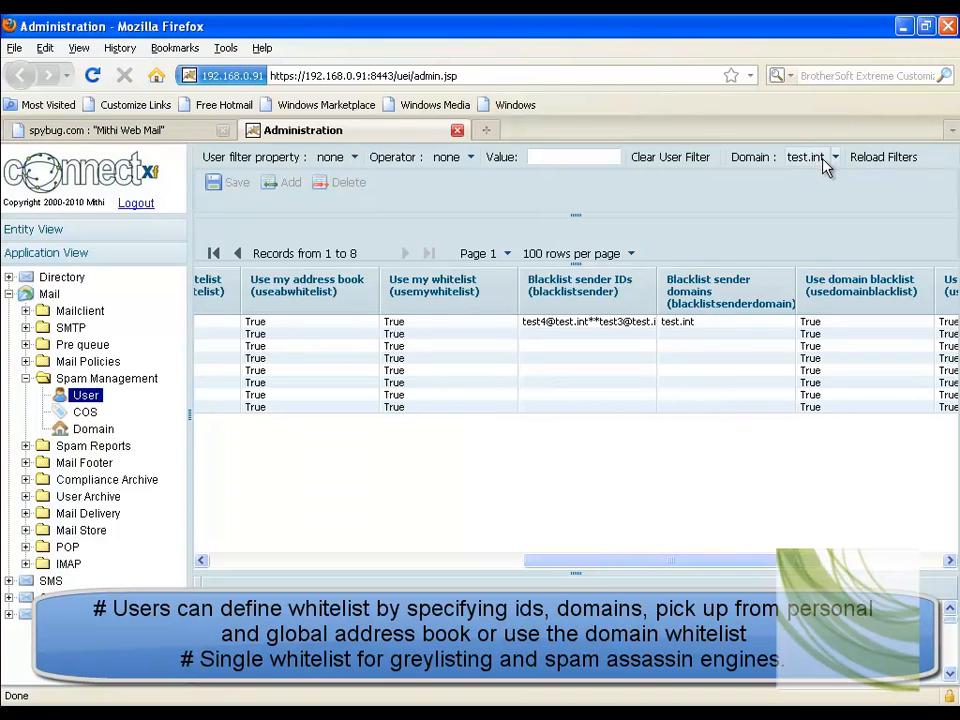
left_click(836, 156)
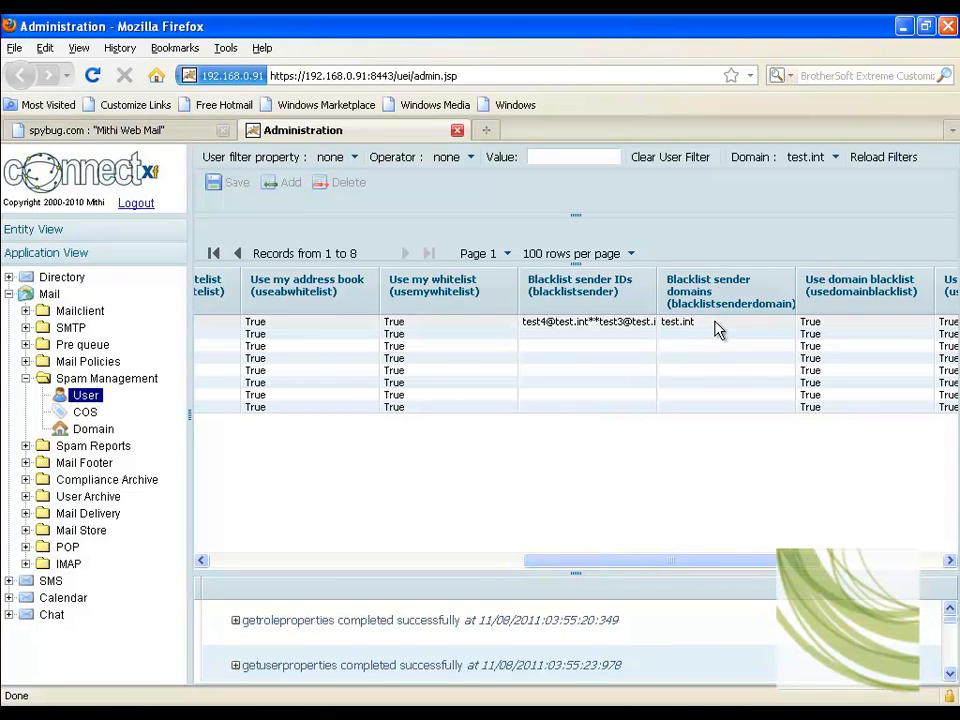
Add a blank sender domain entry above test.int and begin typing 't'
double_click(676, 320)
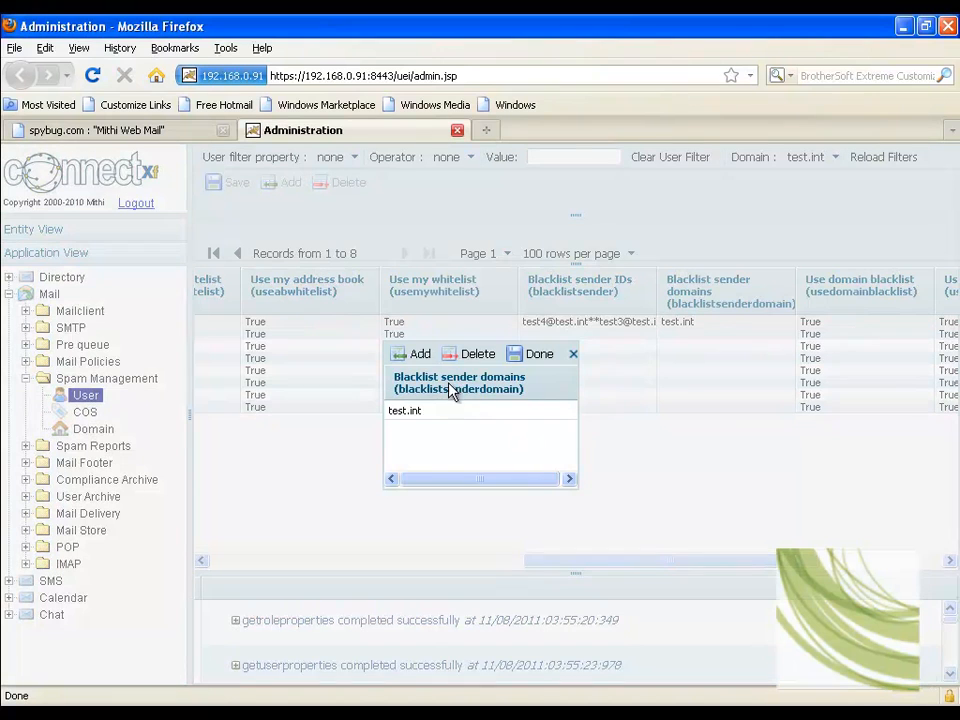
left_click(412, 352)
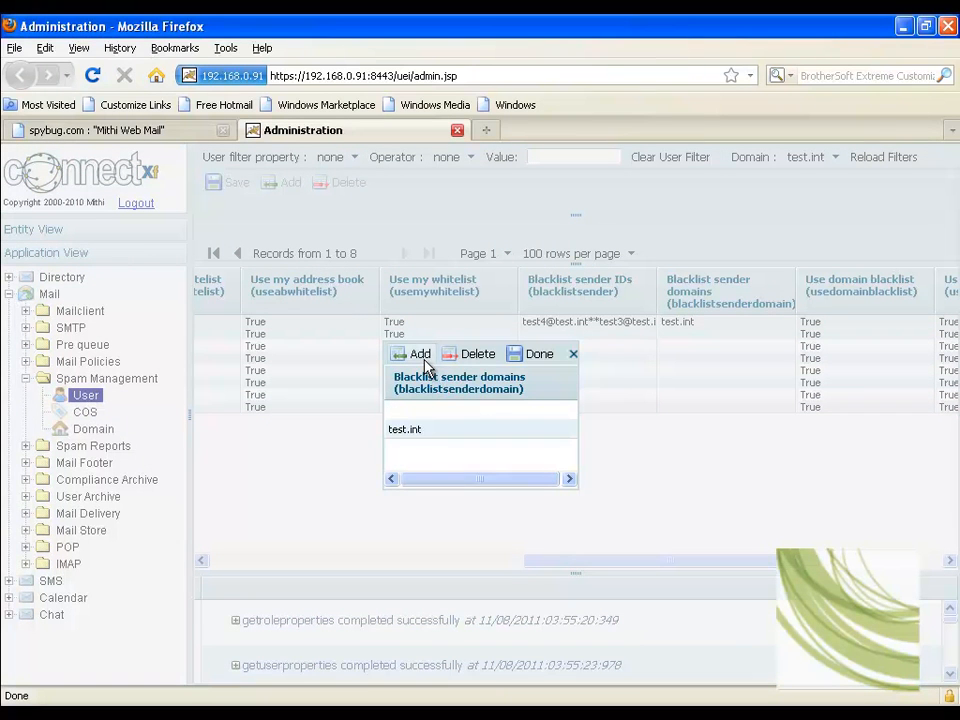
mouse_move(424, 420)
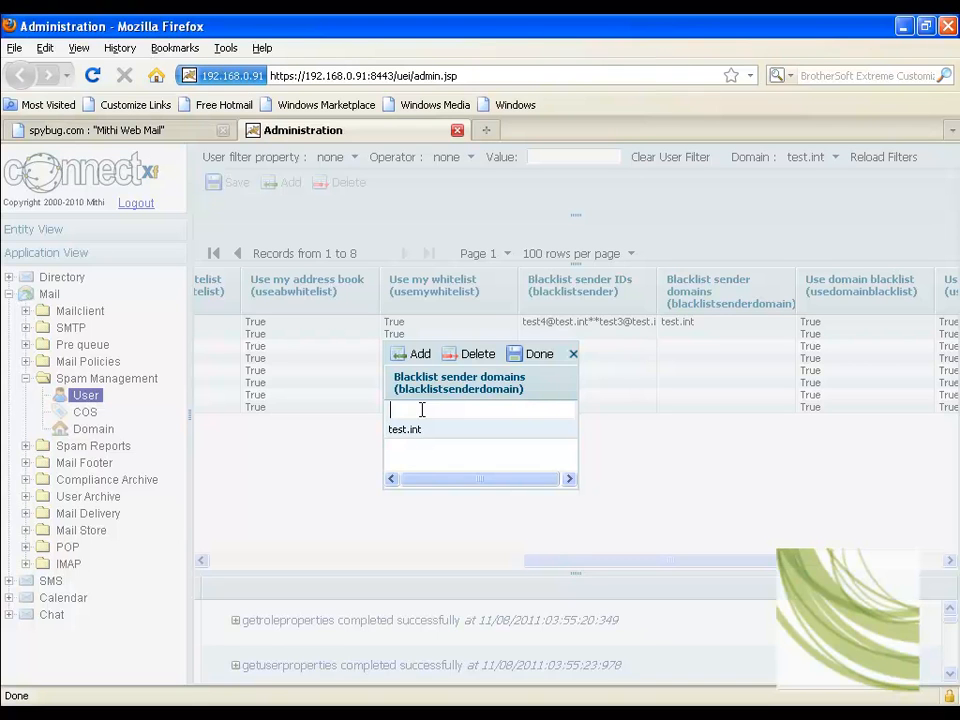
type("t")
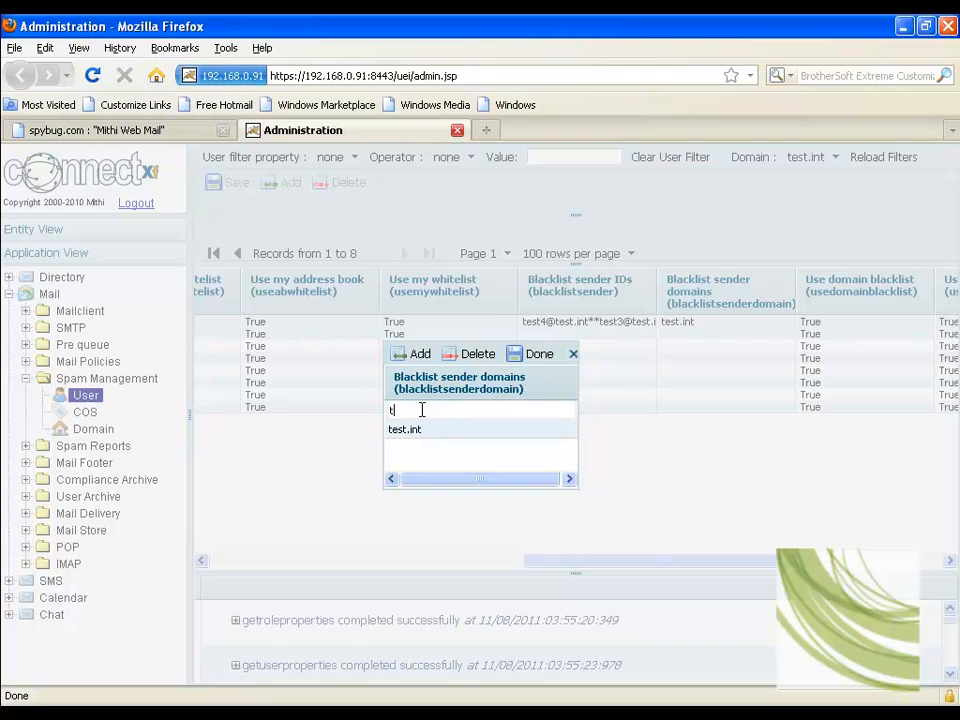